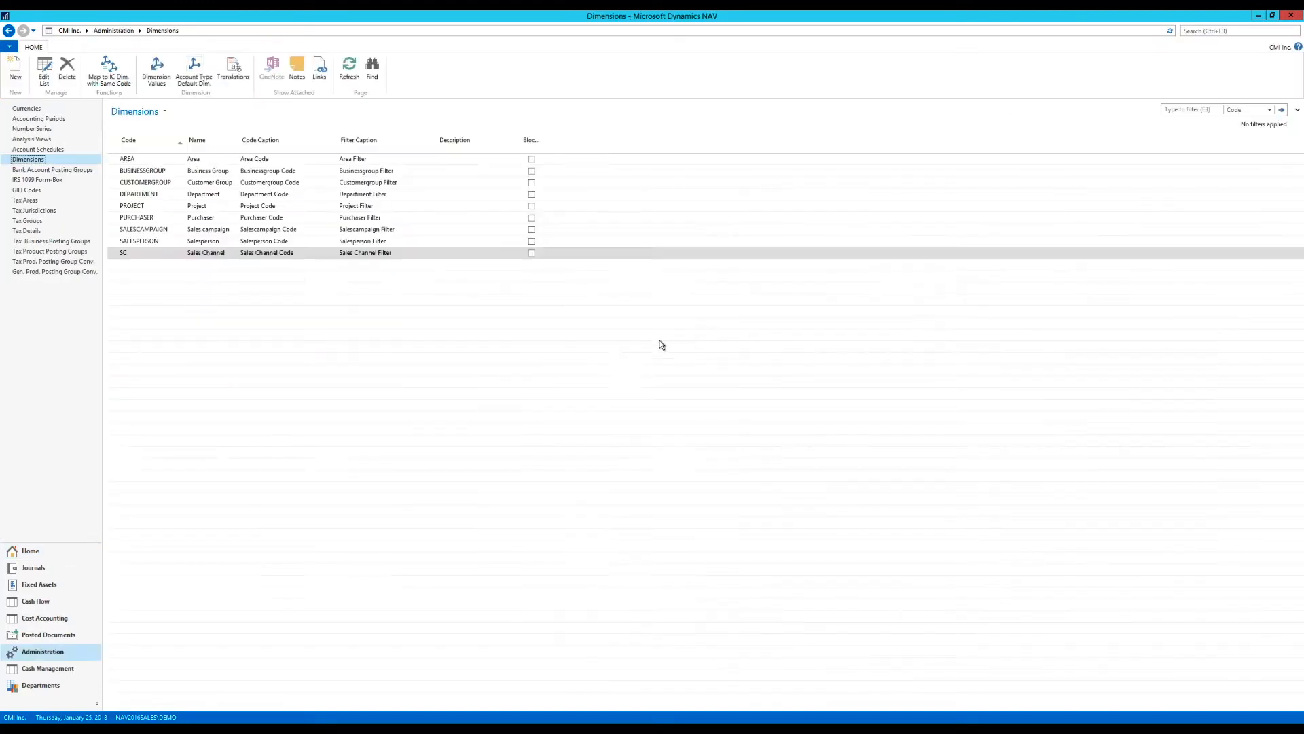
Set Shortcut Dimension 3 Code to SC in General Ledger Setup and commit it
{"action": "left_click", "coordinate": [1230, 32]}
{"action": "type", "text": "general ledger se"}
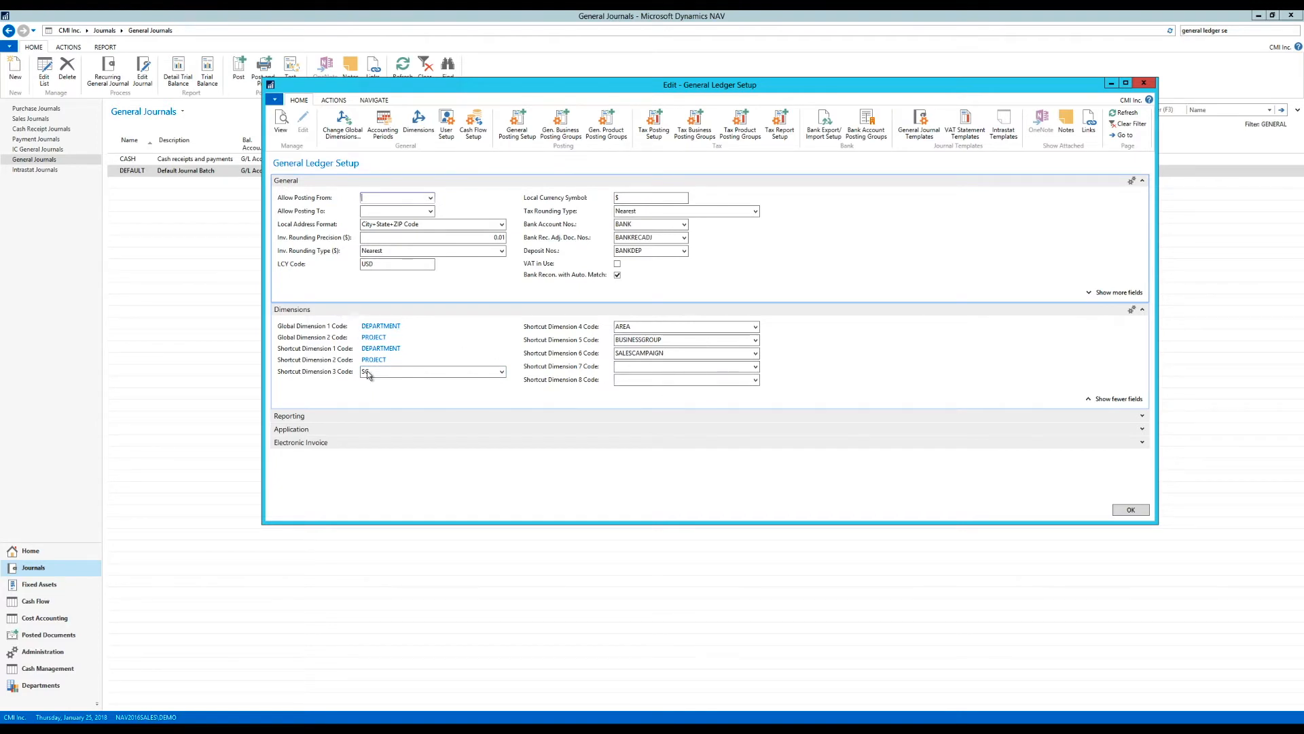
{"action": "type", "text": "SC"}
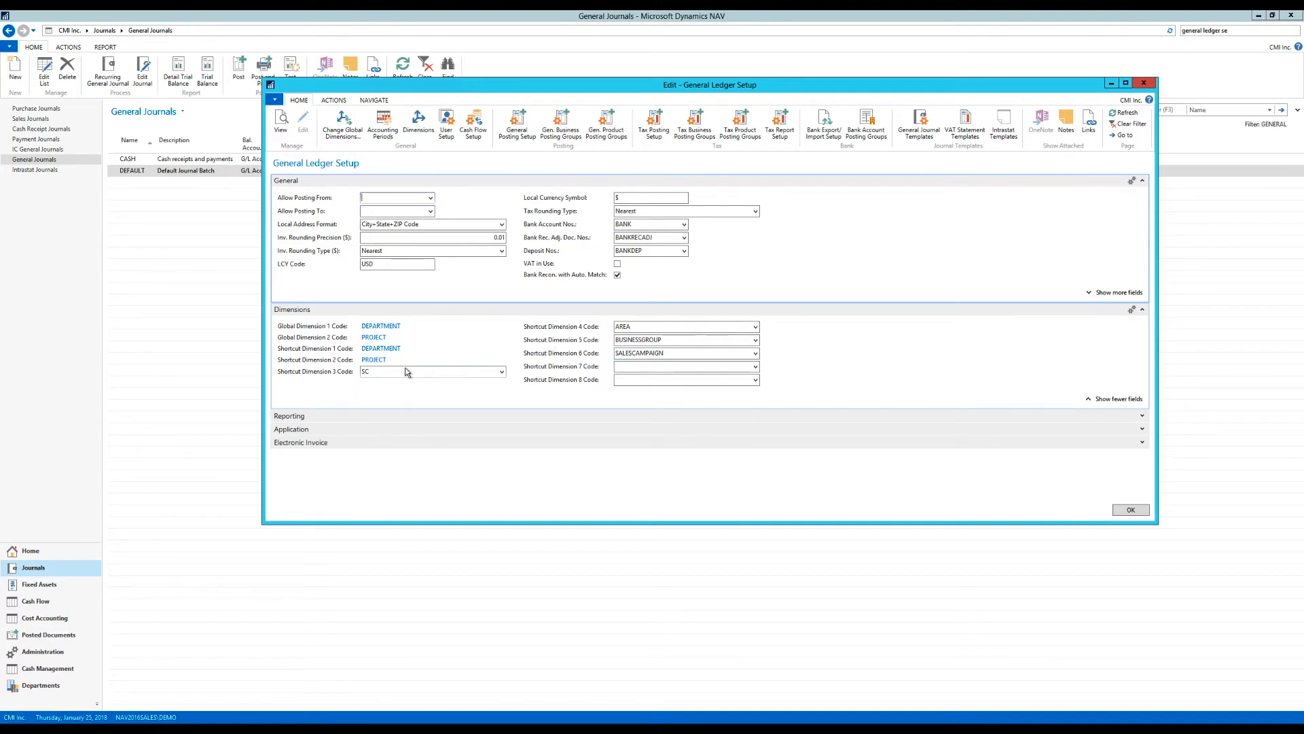
{"action": "left_click", "coordinate": [1130, 509]}
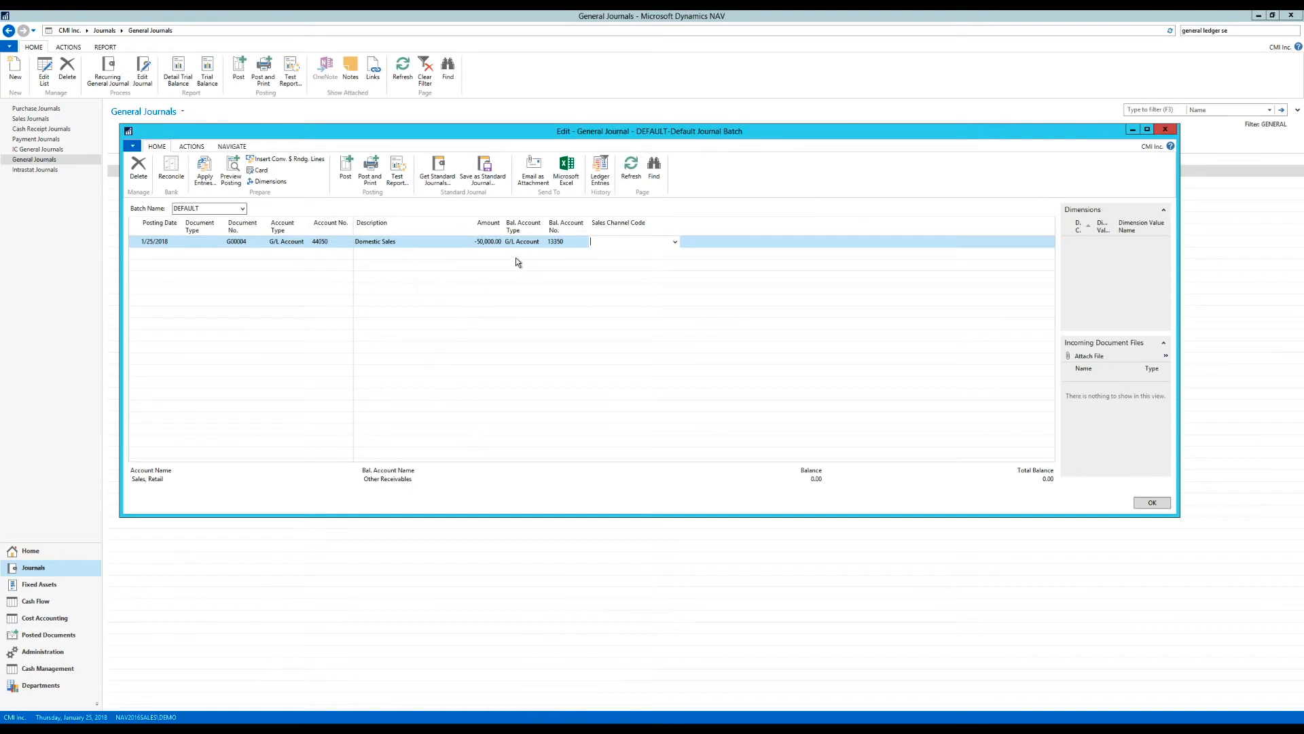
Enter DOM as the Sales Channel Code on the Domestic Sales journal line for 44050
{"action": "type", "text": "DOM"}
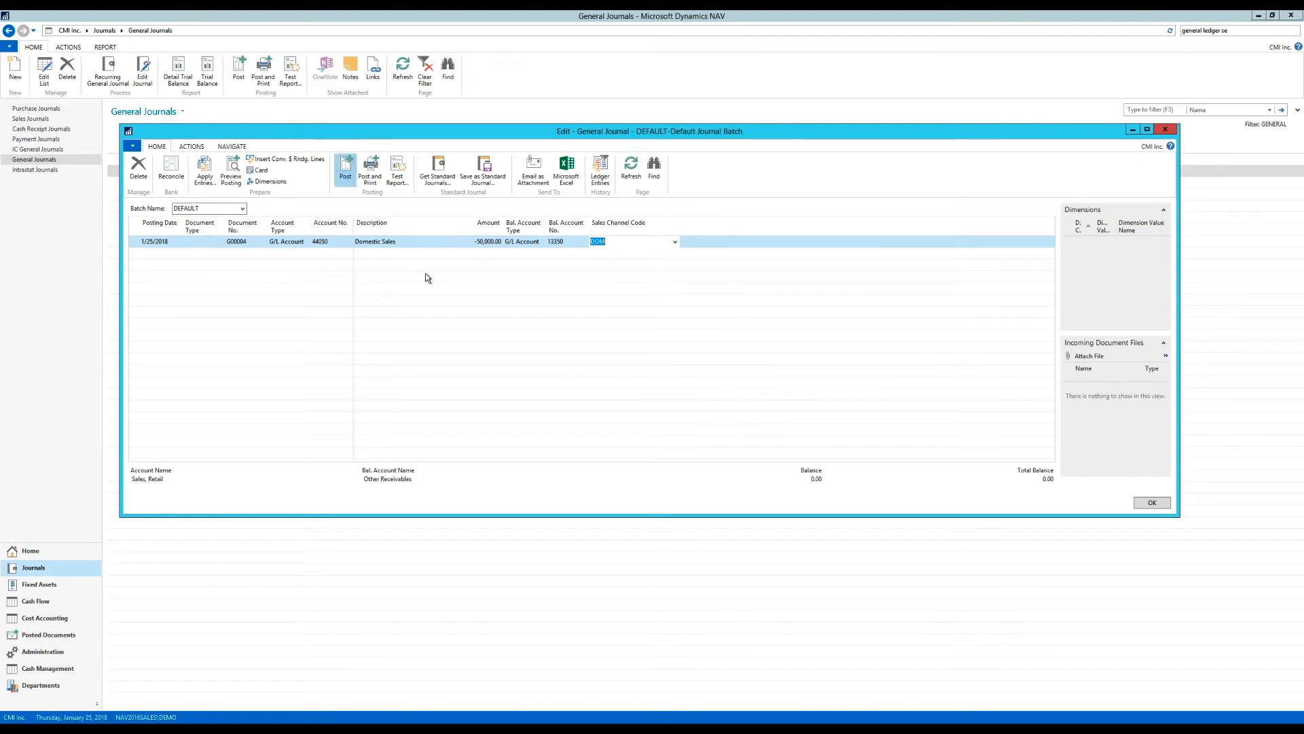
{"action": "left_click", "coordinate": [345, 166]}
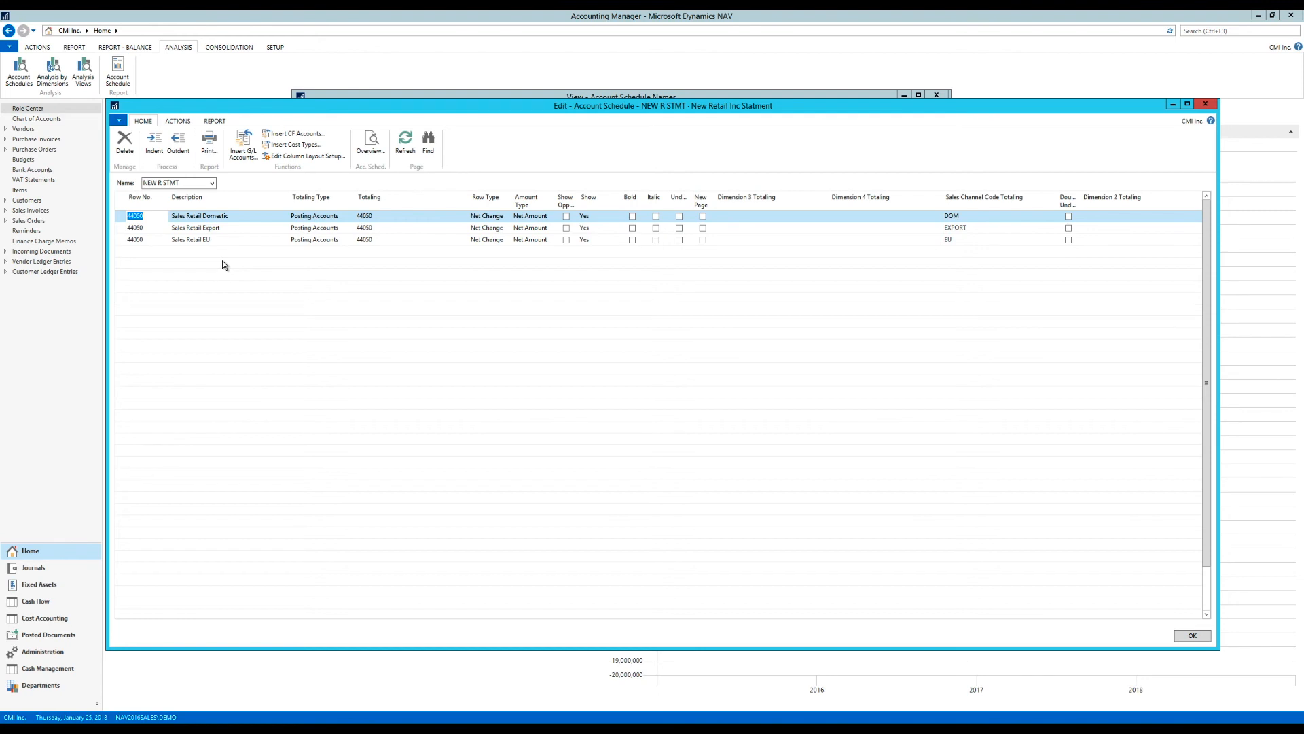
Add the 44050 Domestic, Export and EU rows with Sales Channel totaling DOM, EXPORT, EU
{"action": "left_click", "coordinate": [370, 141]}
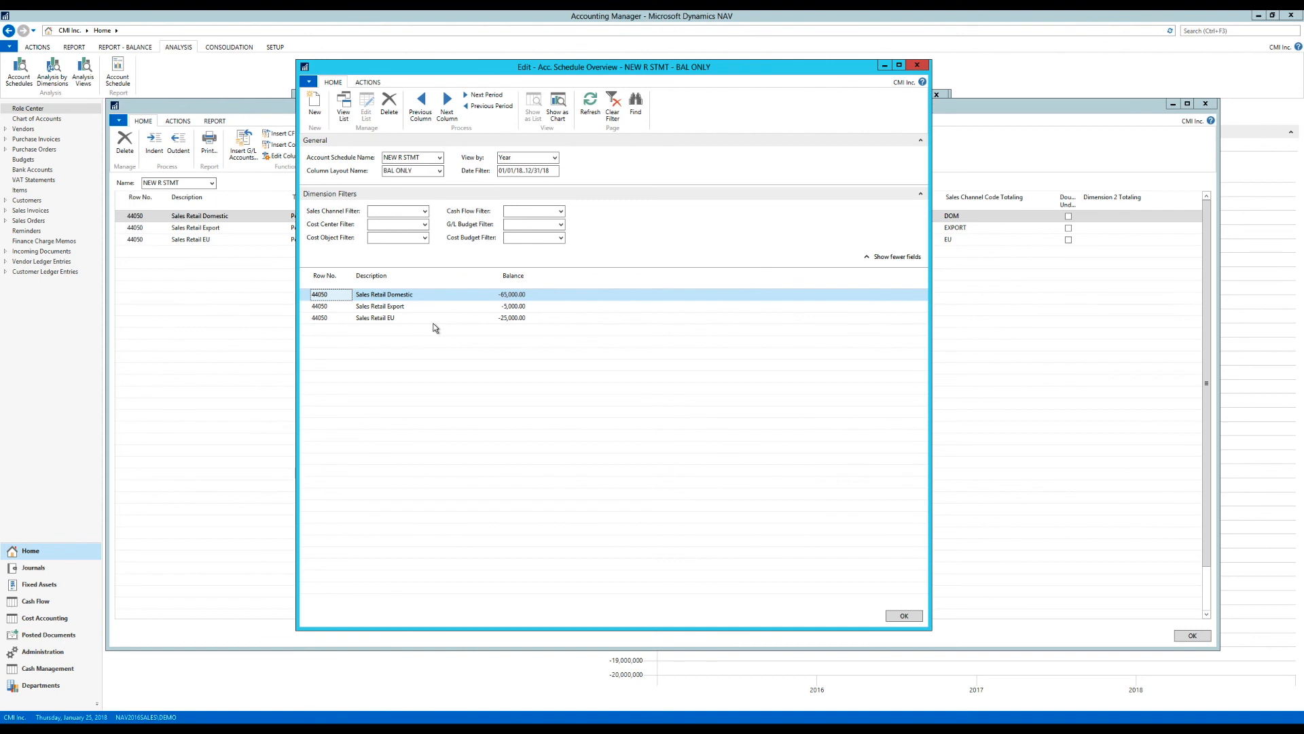